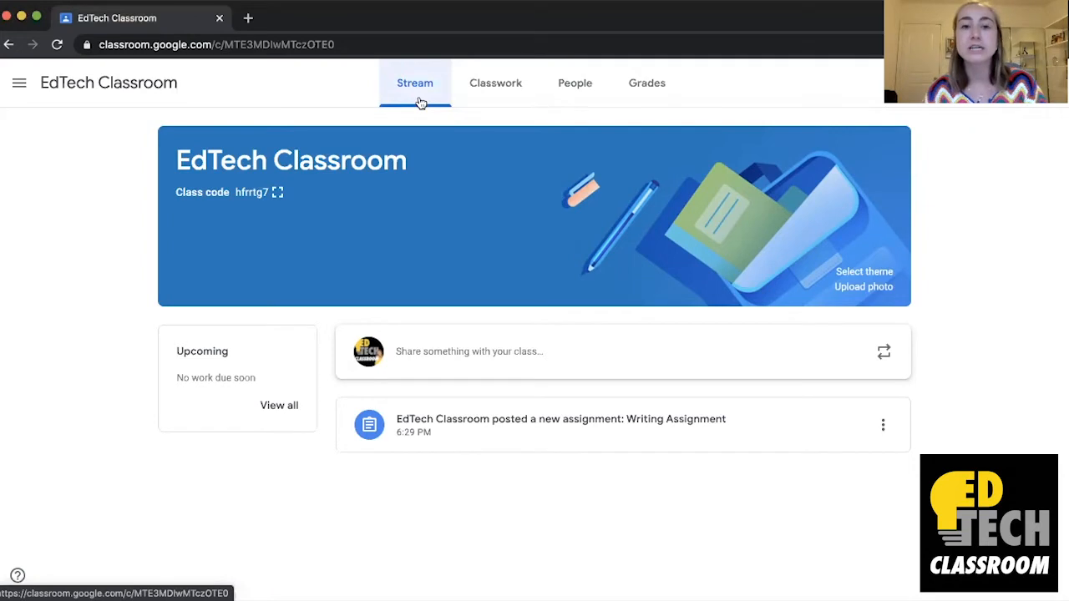
Expand the Writing Assignment on the Classwork page to show its turned-in and assigned counts
{"action": "left_click", "coordinate": [495, 83]}
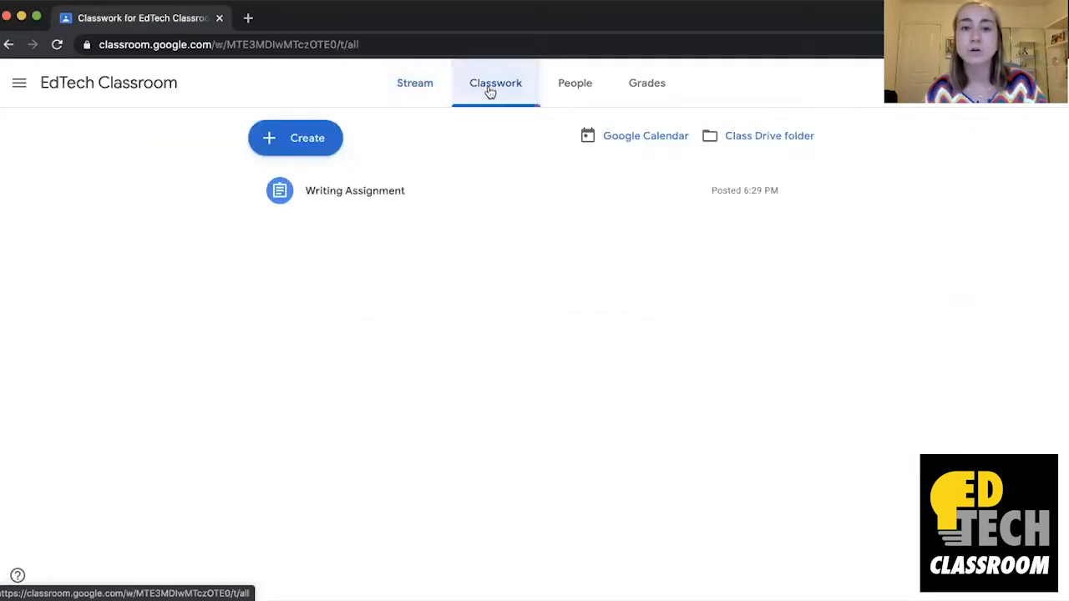
{"action": "mouse_move", "coordinate": [394, 199]}
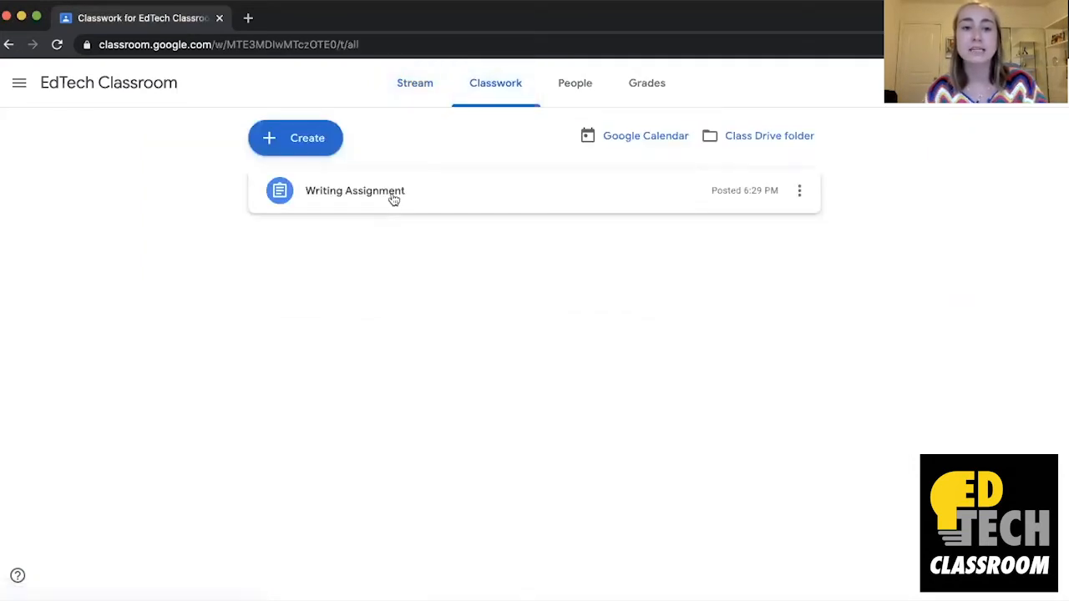
{"action": "mouse_move", "coordinate": [410, 203]}
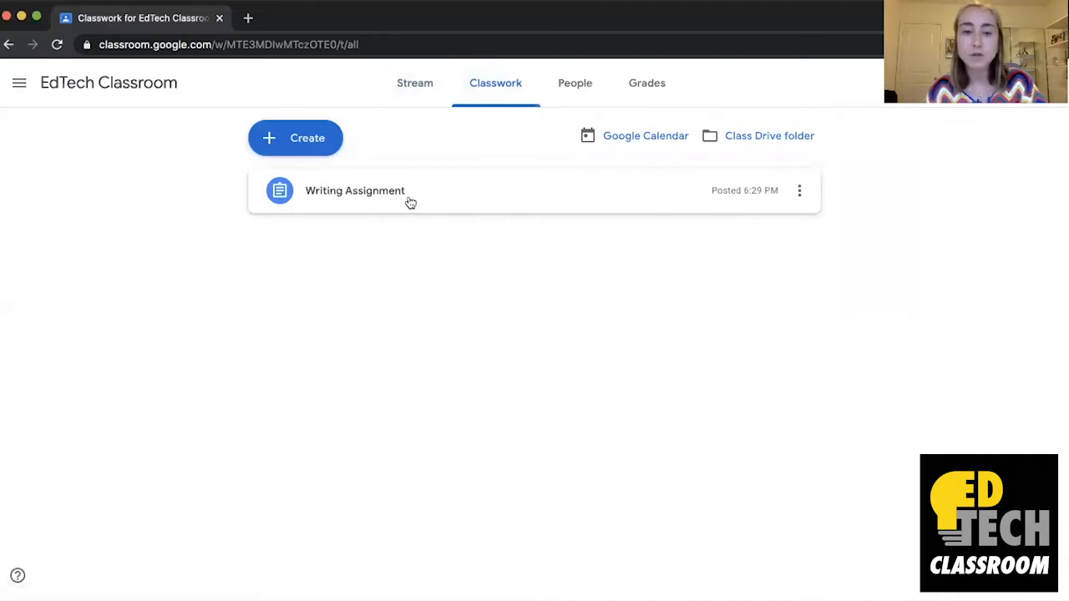
{"action": "left_click", "coordinate": [354, 190]}
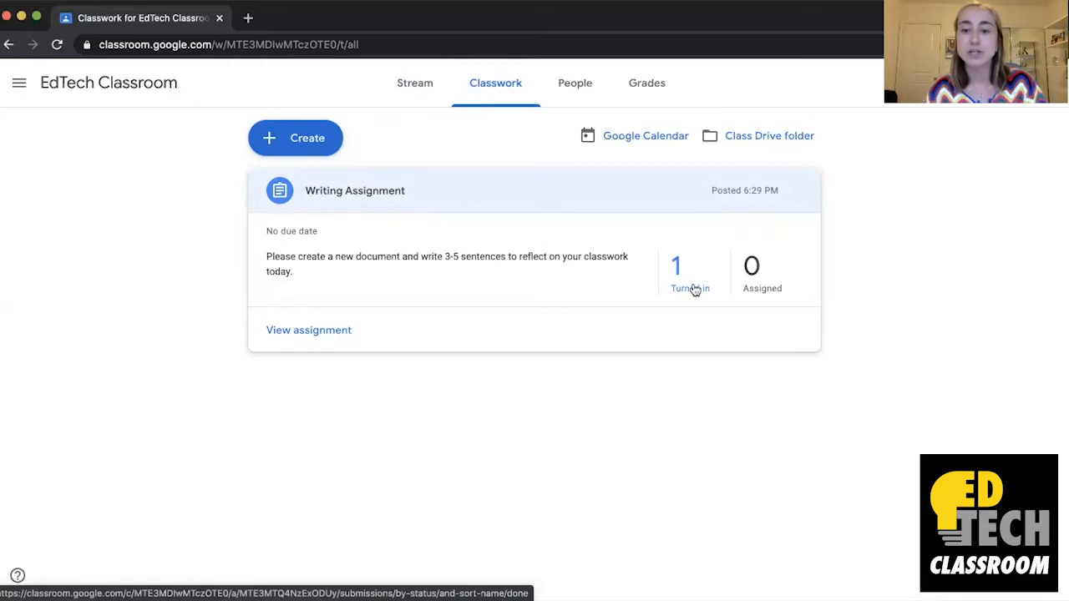
View the Writing Assignment's turned-in work, including EdTech Student's Homework Assignment
{"action": "left_click", "coordinate": [690, 275]}
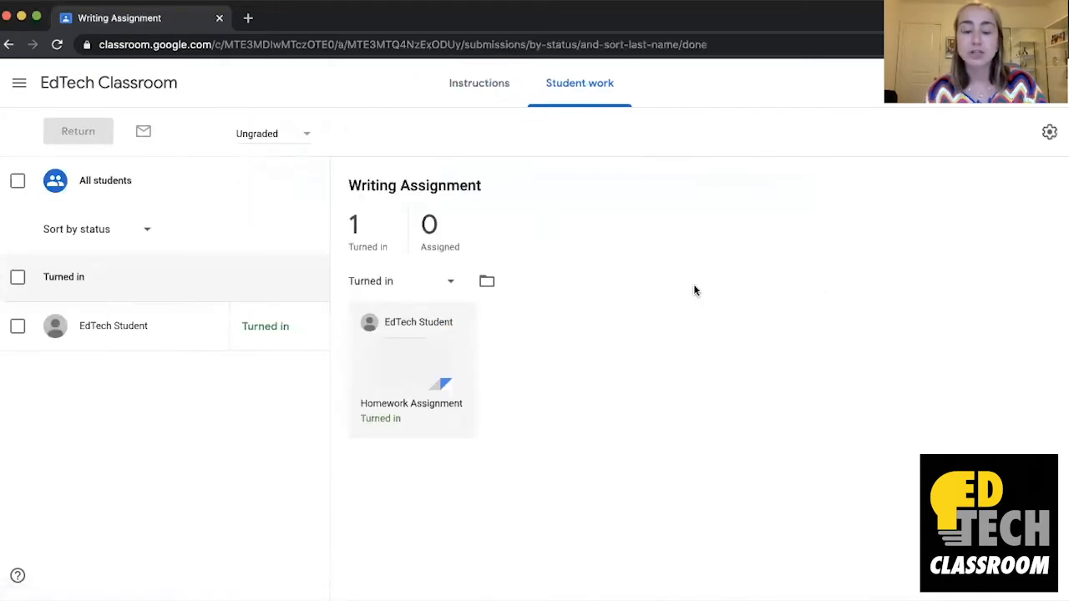
{"action": "mouse_move", "coordinate": [385, 450]}
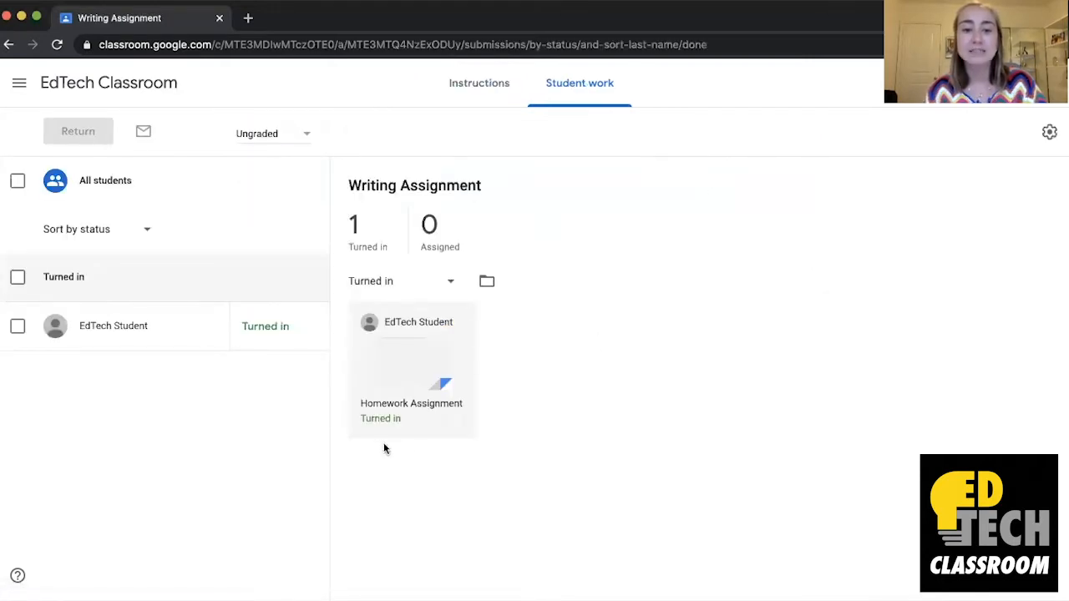
{"action": "mouse_move", "coordinate": [435, 366]}
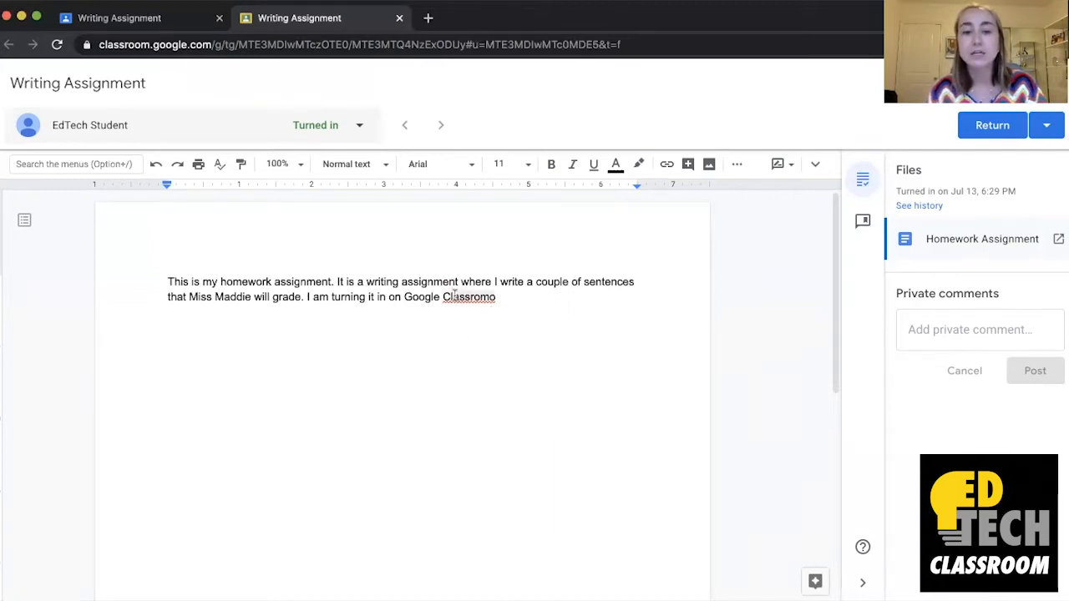
Comment 'Be sure to double check your spelling!' on the misspelled word 'Classromo'
{"action": "left_click", "coordinate": [469, 297]}
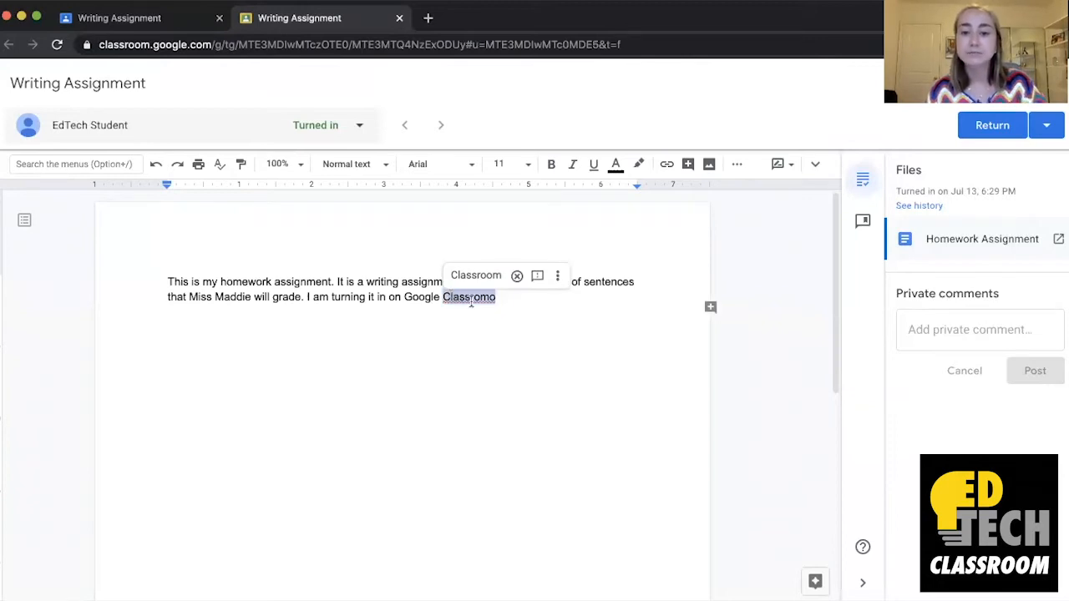
{"action": "mouse_move", "coordinate": [711, 307]}
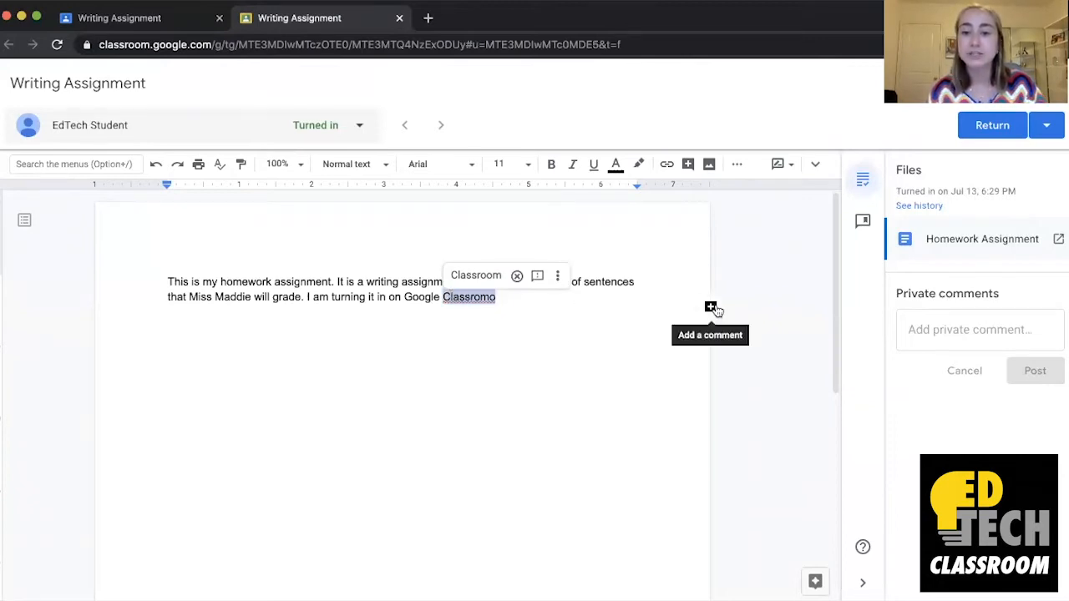
{"action": "left_click", "coordinate": [710, 305]}
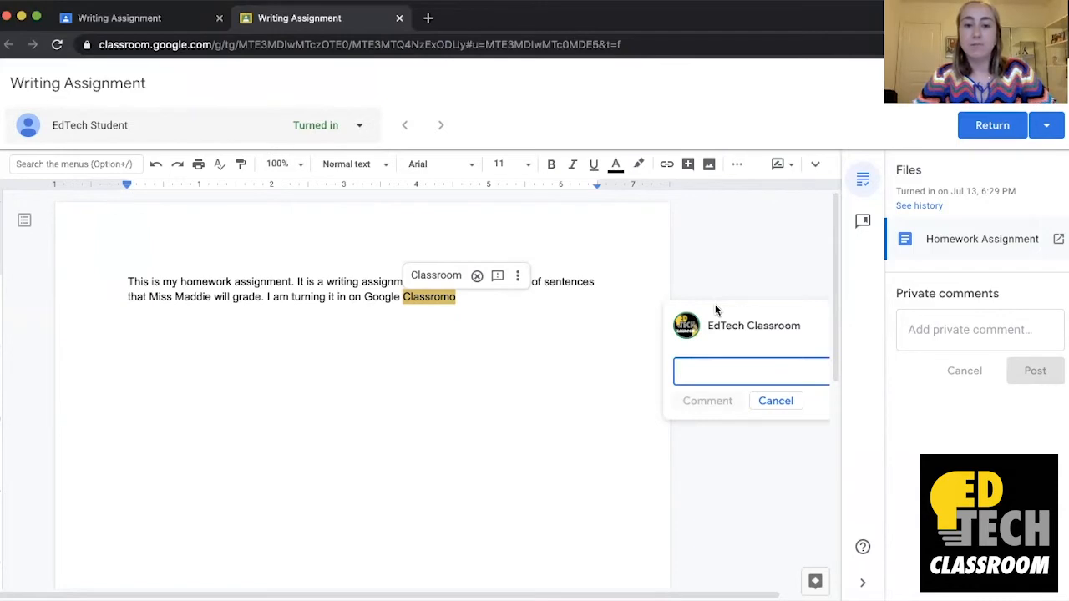
{"action": "type", "text": "Be sure to doubl"}
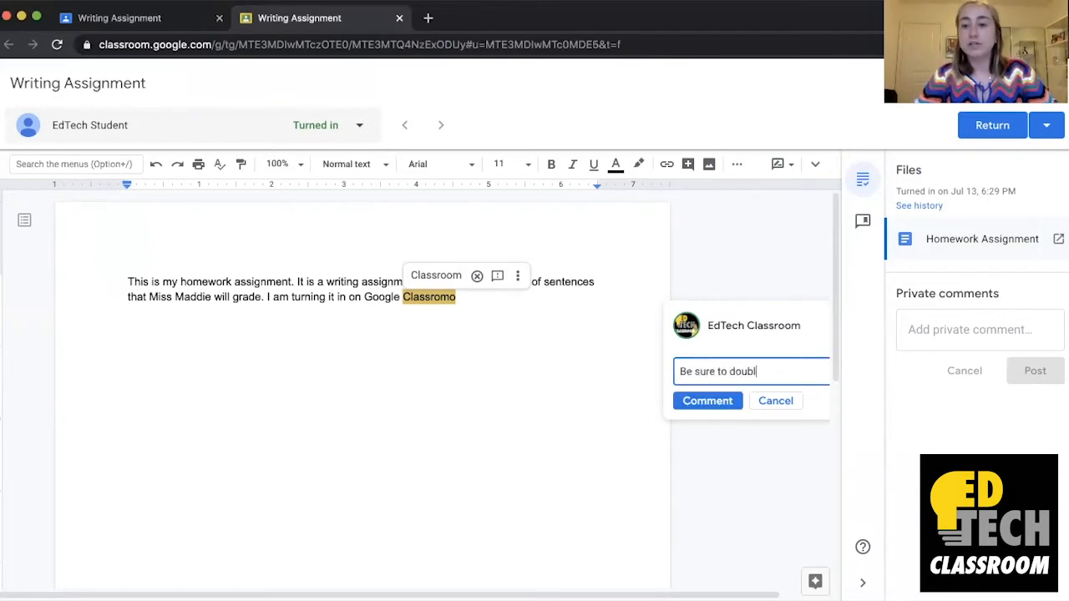
{"action": "type", "text": "e check your spell"}
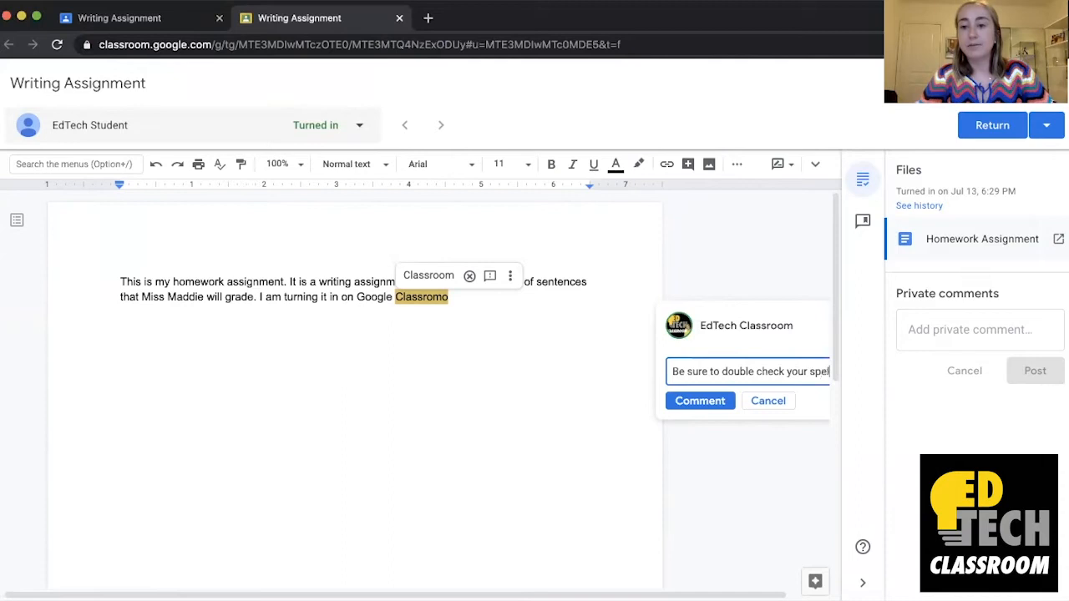
{"action": "left_click", "coordinate": [700, 401]}
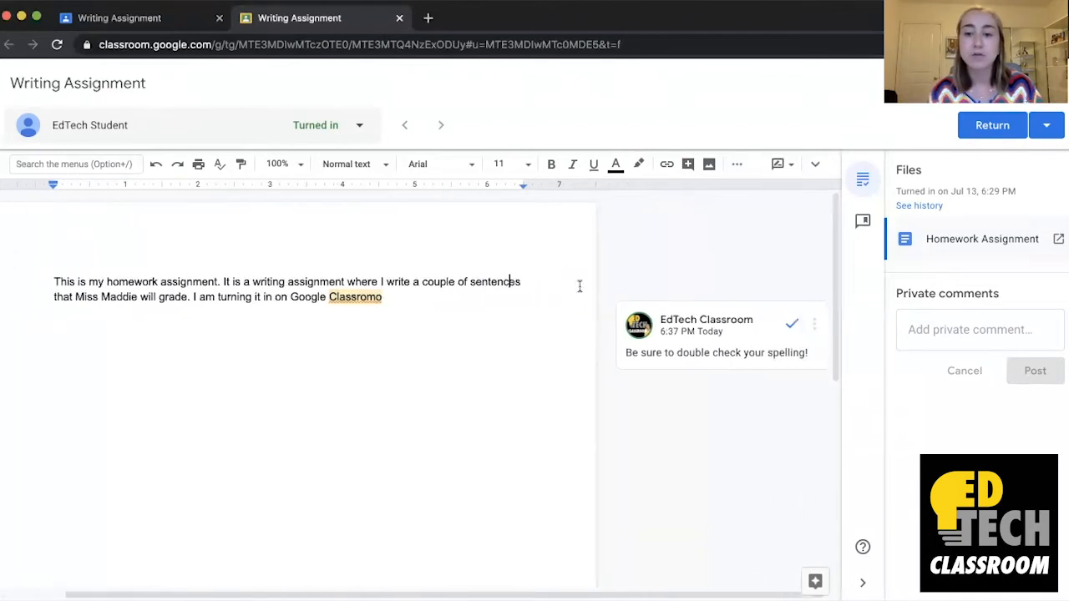
{"action": "left_click", "coordinate": [813, 324]}
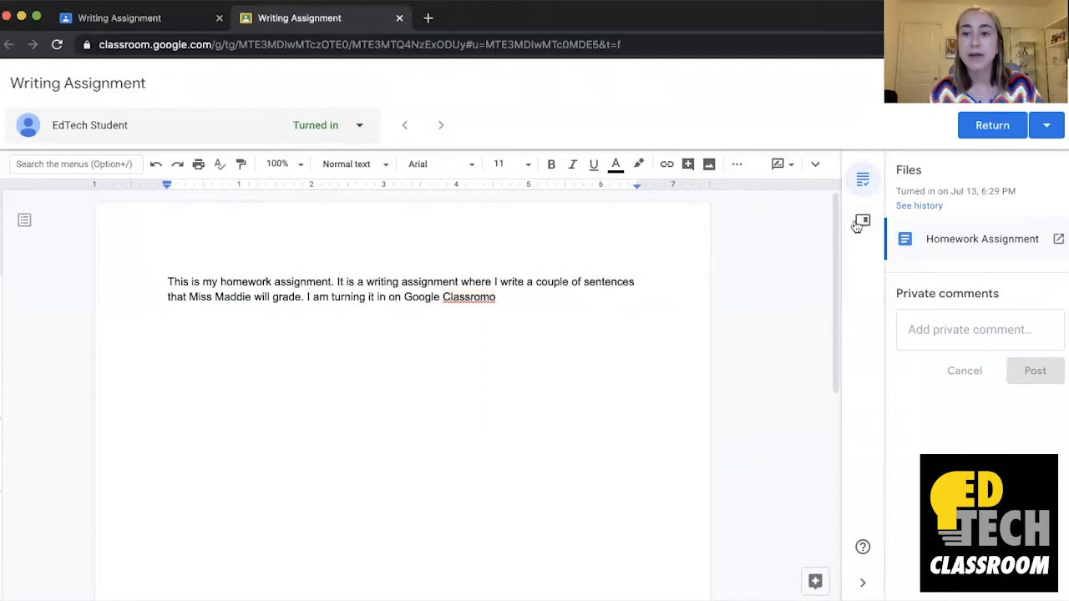
Open the empty comment bank in the grading sidebar
{"action": "left_click", "coordinate": [863, 221]}
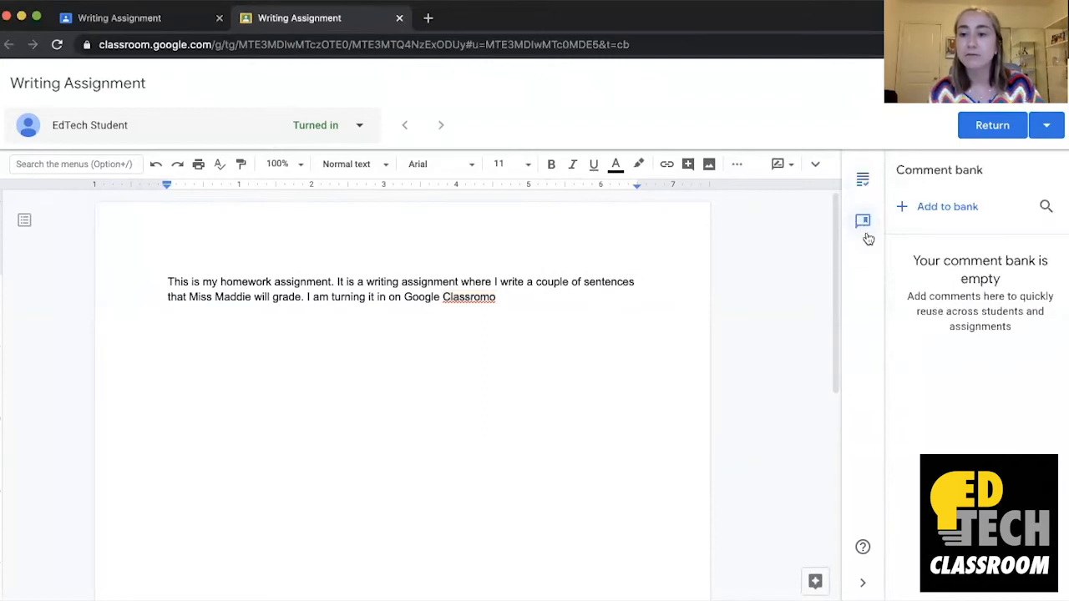
{"action": "mouse_move", "coordinate": [863, 221]}
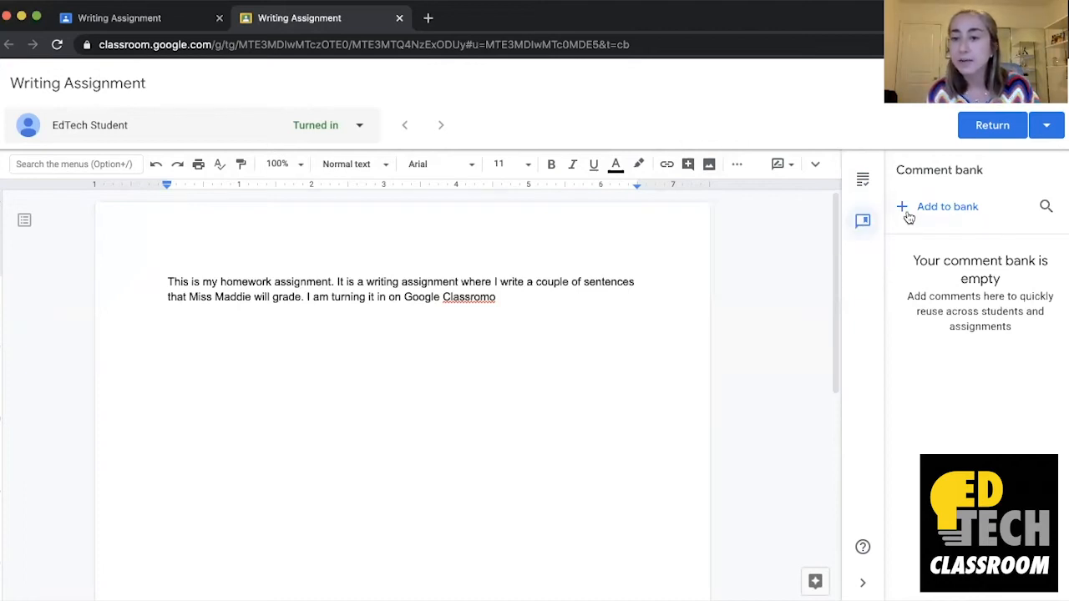
Add 'Be sure to double check your spelling!' as a new comment bank entry
{"action": "left_click", "coordinate": [948, 206]}
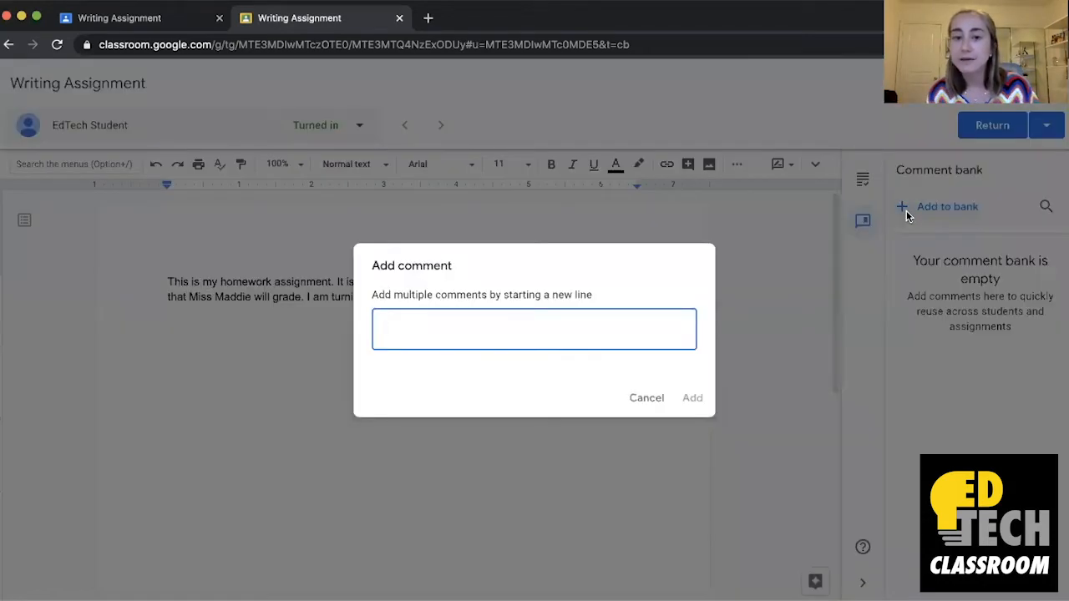
{"action": "mouse_move", "coordinate": [833, 314]}
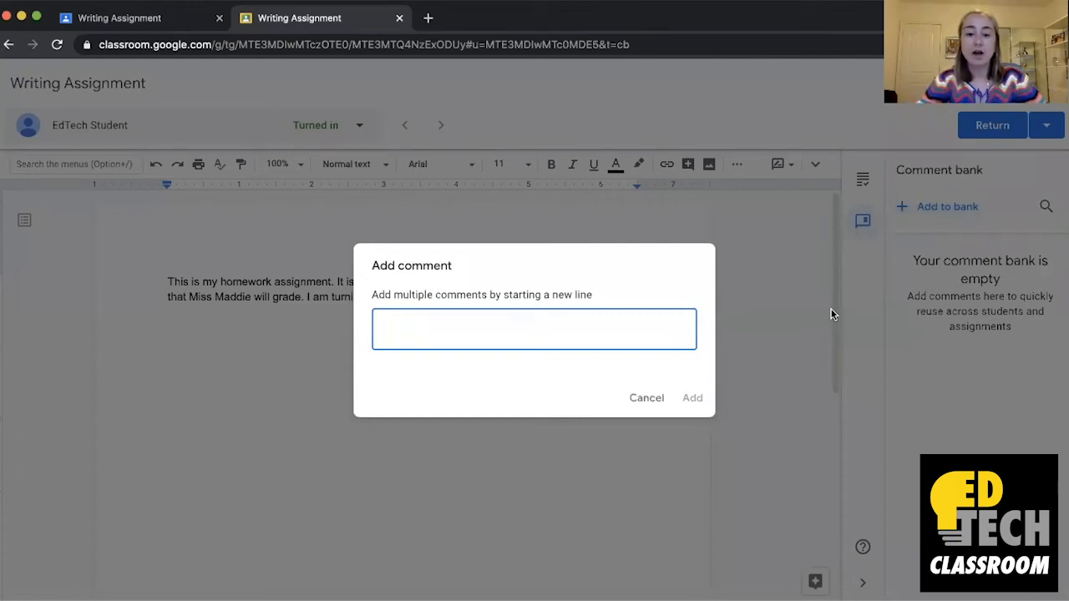
{"action": "type", "text": "Be sure to doub"}
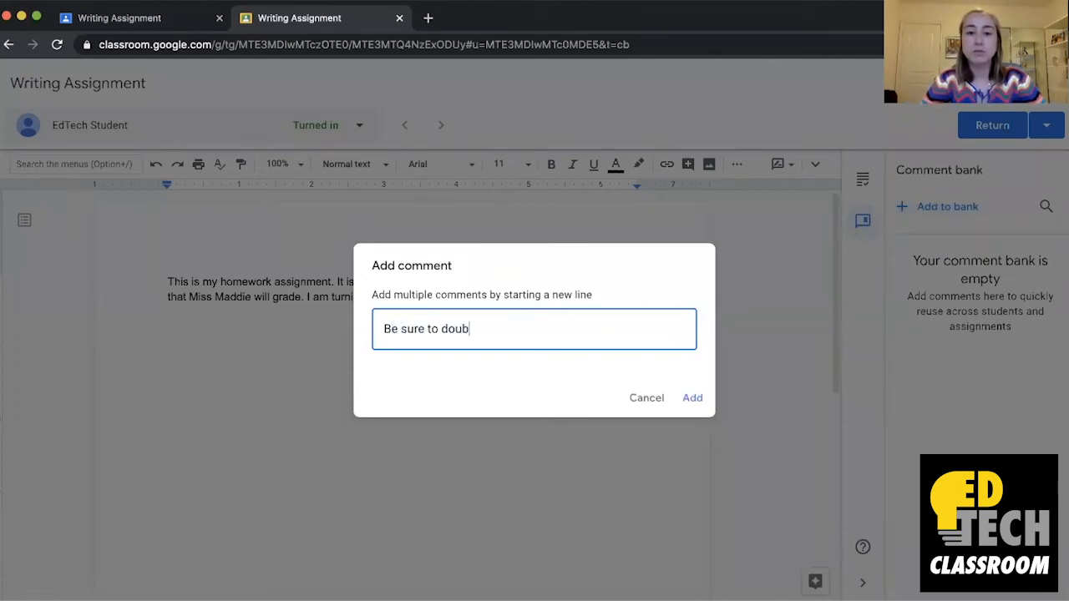
{"action": "type", "text": "le check your s"}
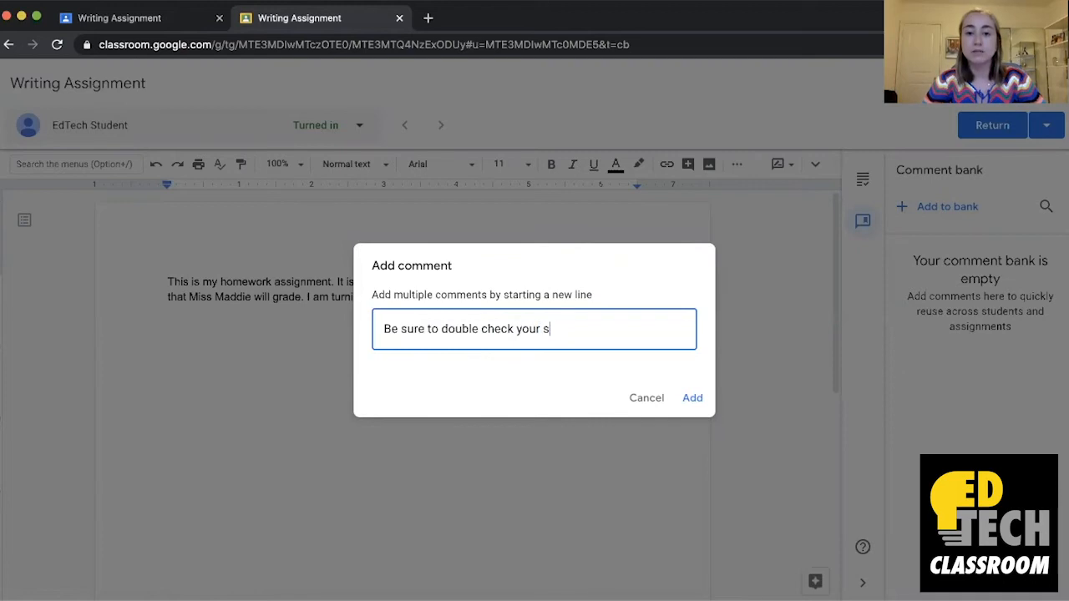
{"action": "type", "text": "pelling!"}
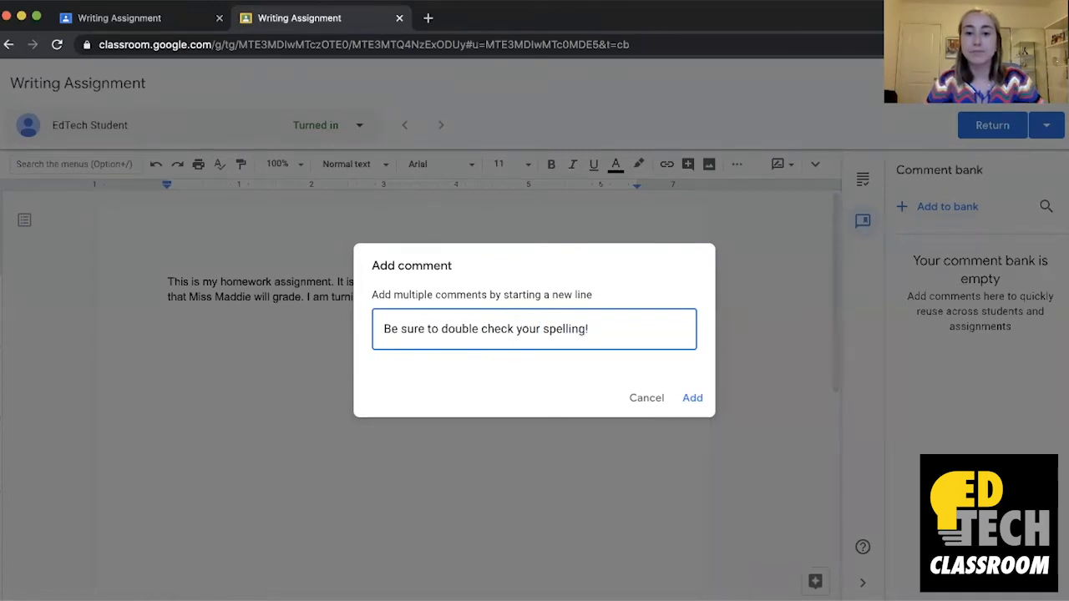
{"action": "left_click", "coordinate": [692, 397]}
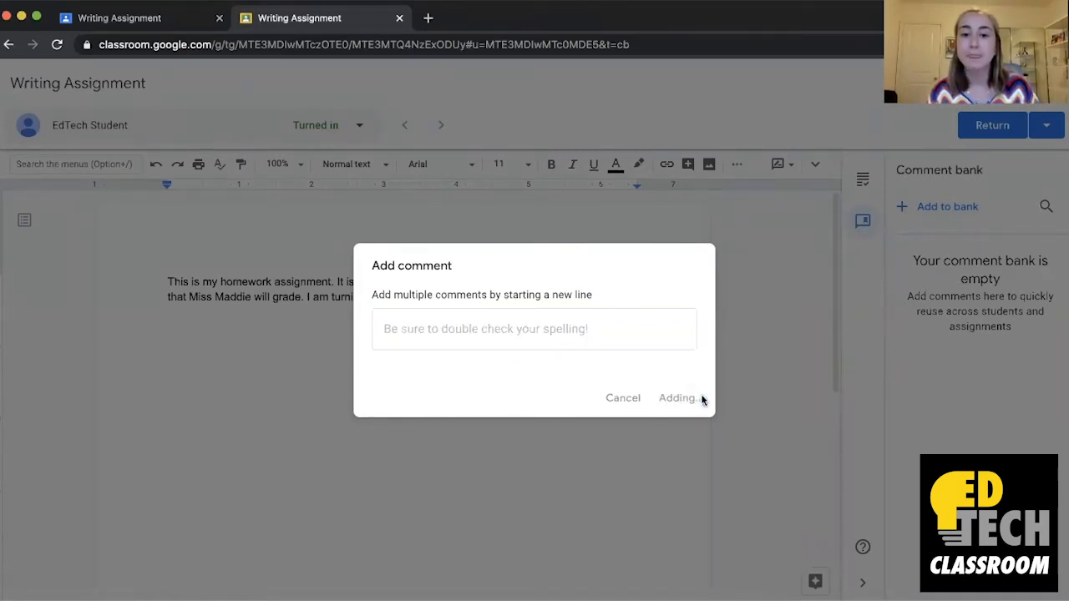
{"action": "left_click", "coordinate": [679, 398]}
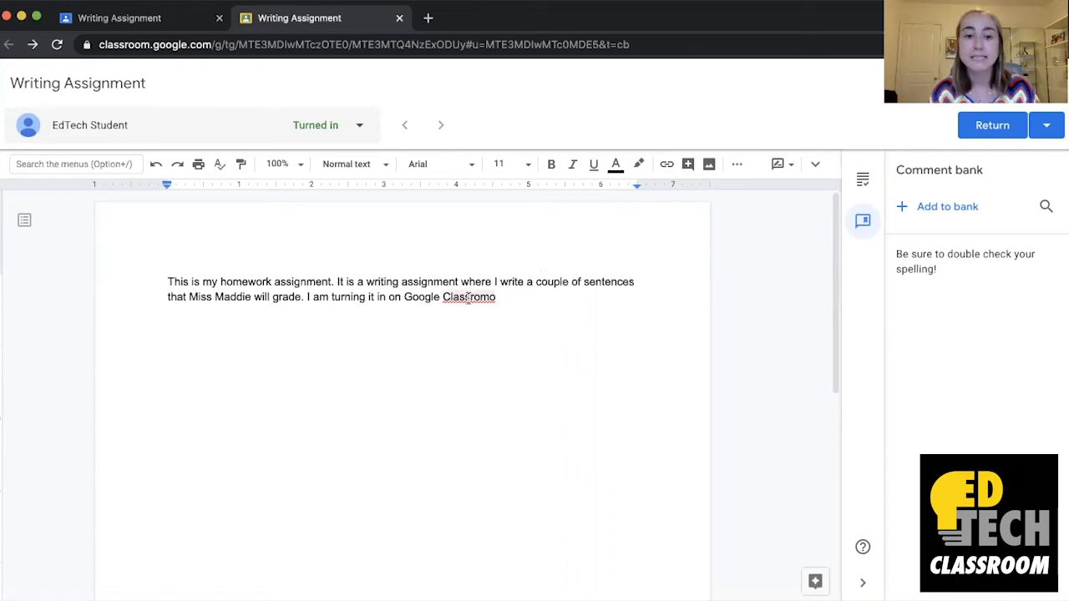
Insert the saved reminder on 'Classromo' by typing #spelling, then post the comment
{"action": "left_click", "coordinate": [469, 297]}
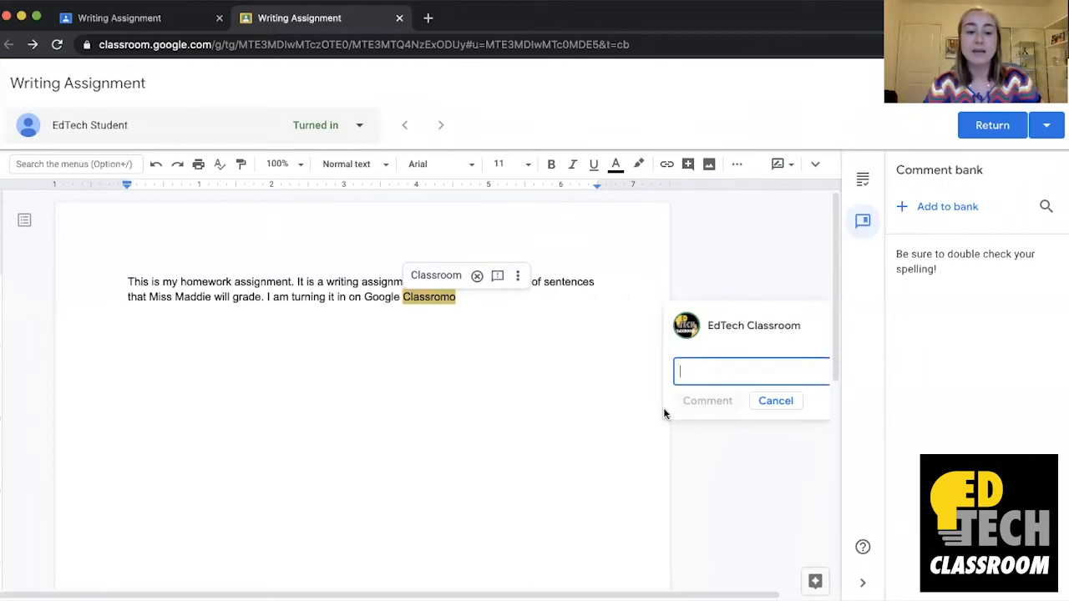
{"action": "type", "text": "#"}
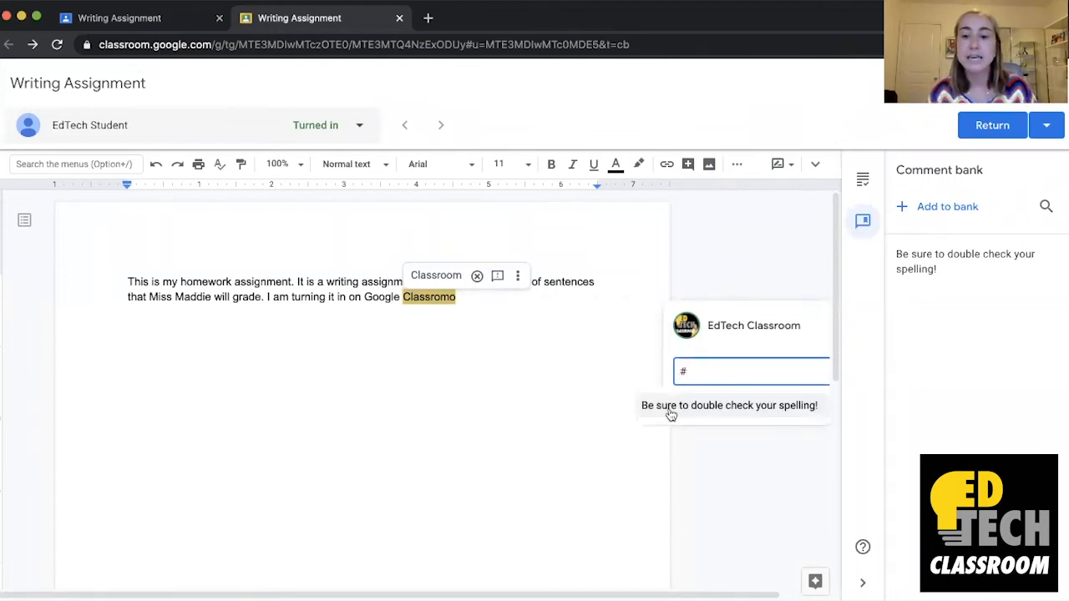
{"action": "mouse_move", "coordinate": [689, 414]}
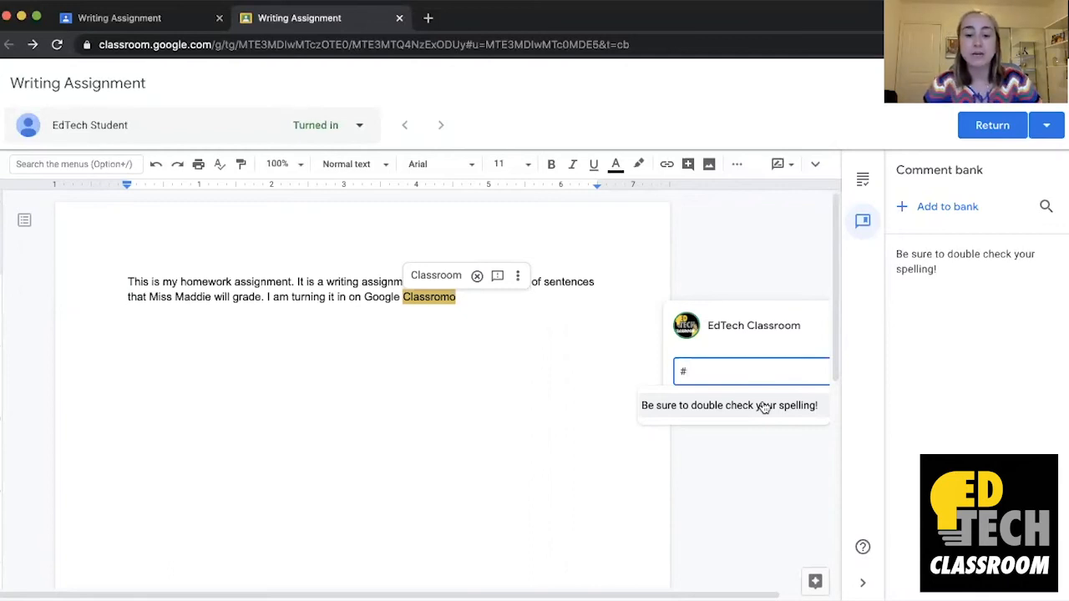
{"action": "type", "text": "spelling"}
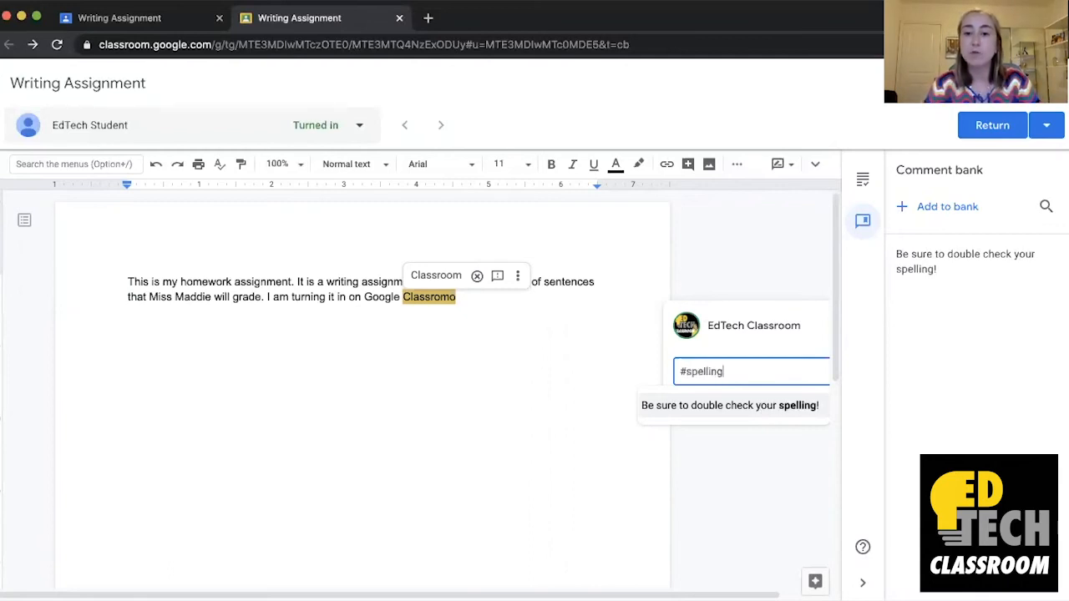
{"action": "mouse_move", "coordinate": [767, 426]}
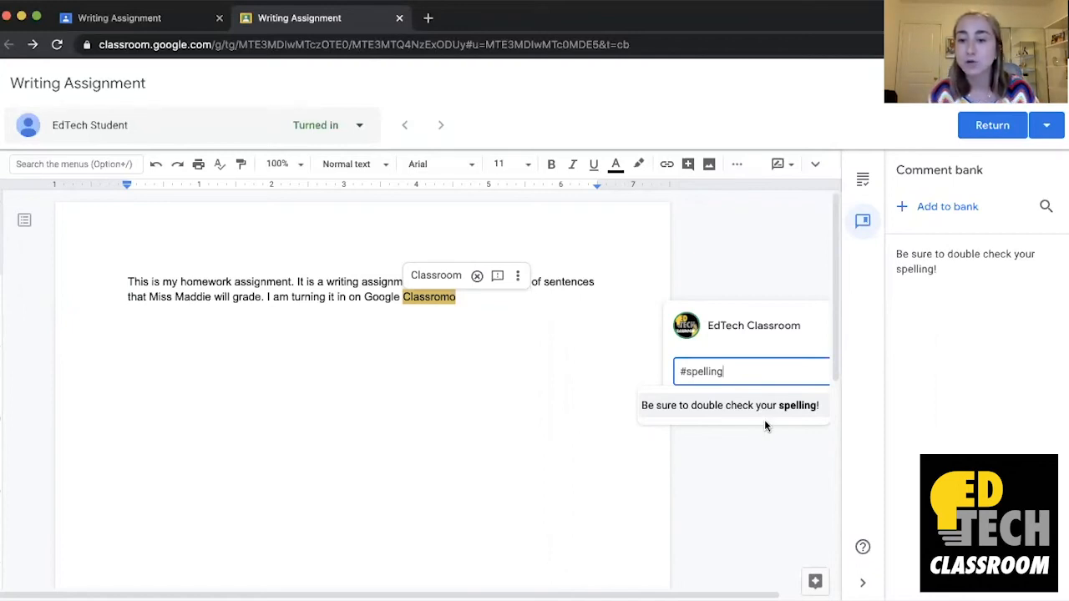
{"action": "left_click", "coordinate": [729, 405]}
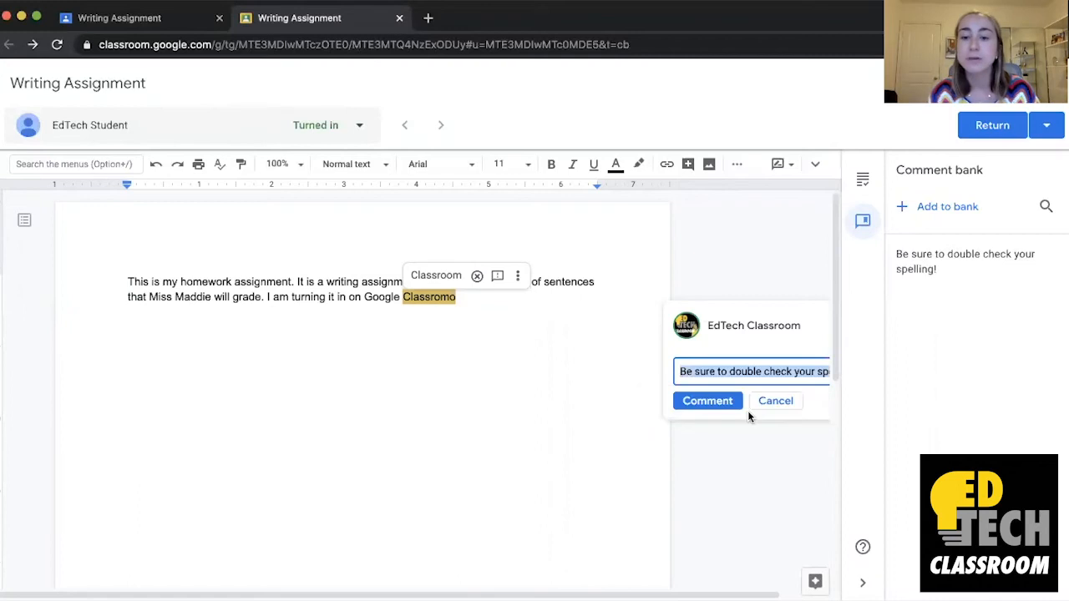
{"action": "left_click", "coordinate": [706, 401]}
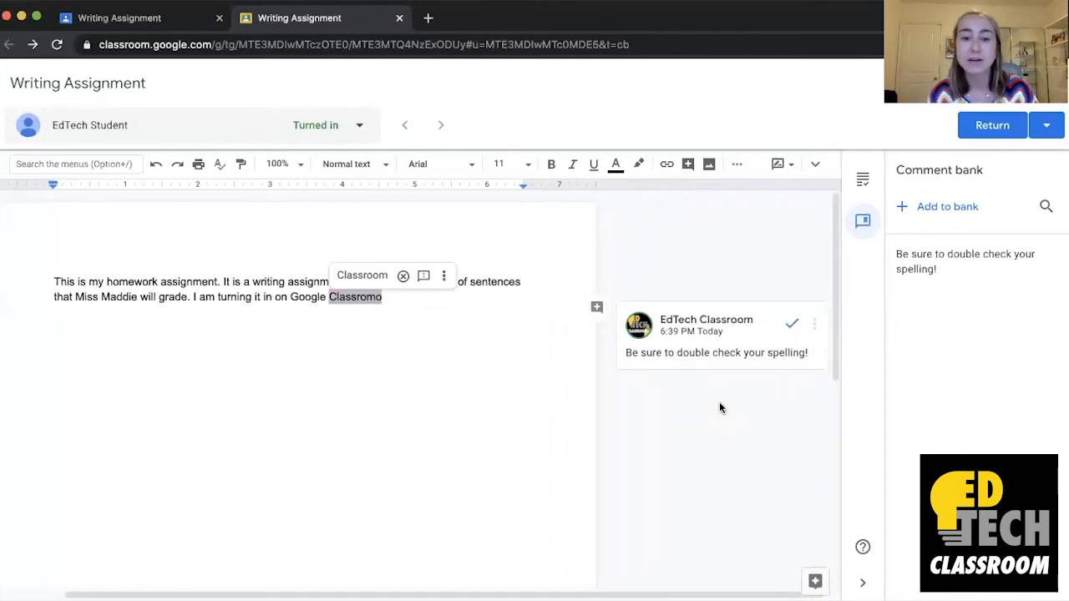
{"action": "mouse_move", "coordinate": [815, 324]}
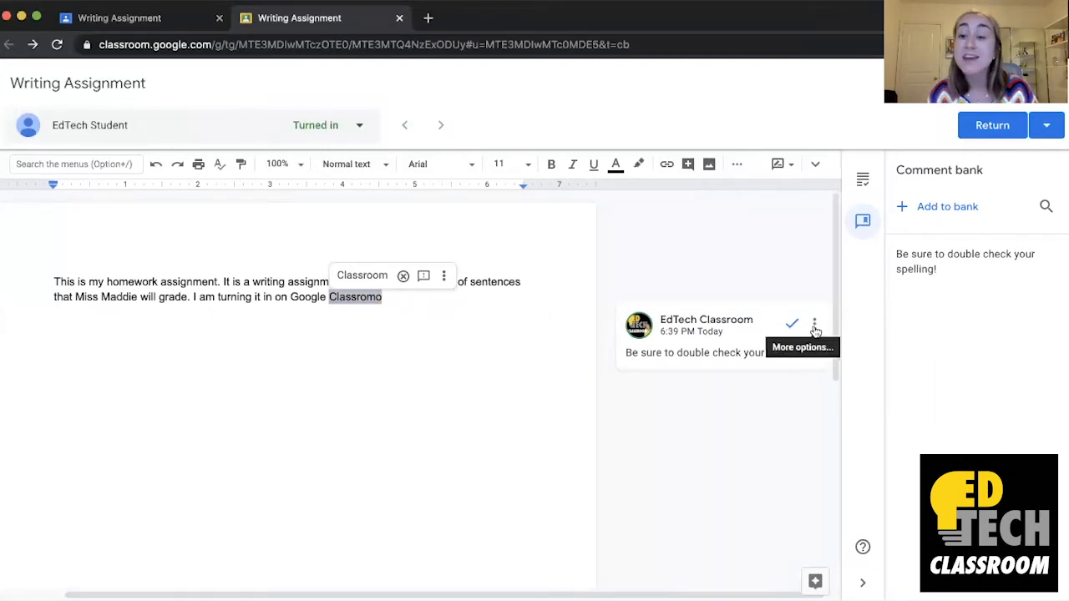
Post the saved spelling reminder plus a hint to check the username for the spelling
{"action": "left_click", "coordinate": [814, 324]}
{"action": "type", "text": "#"}
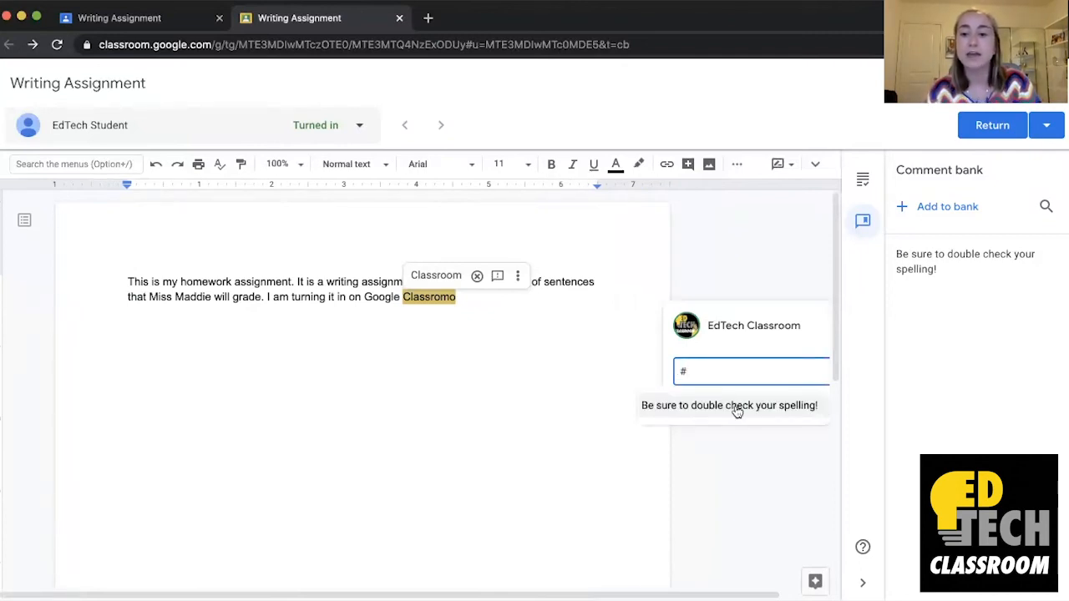
{"action": "left_click", "coordinate": [728, 405]}
{"action": "type", "text": "He"}
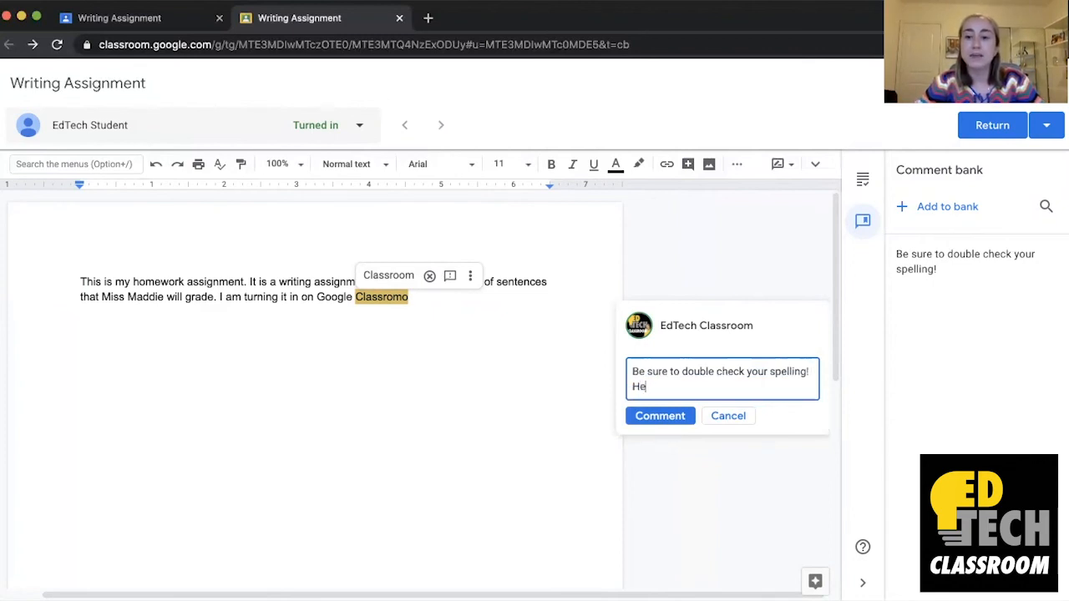
{"action": "type", "text": "re is a hint."}
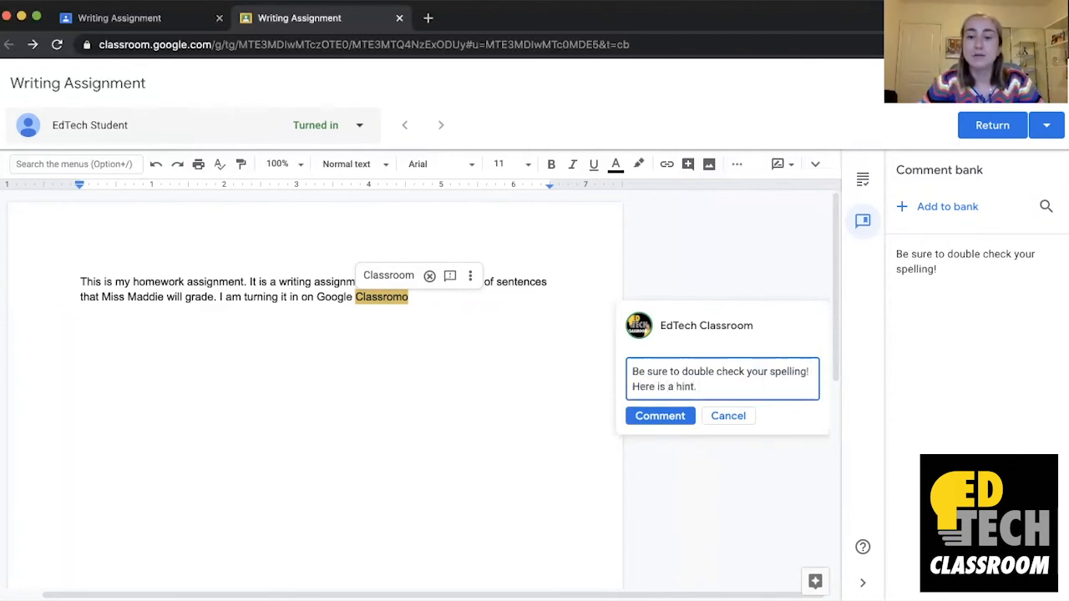
{"action": "type", "text": "Check out my u"}
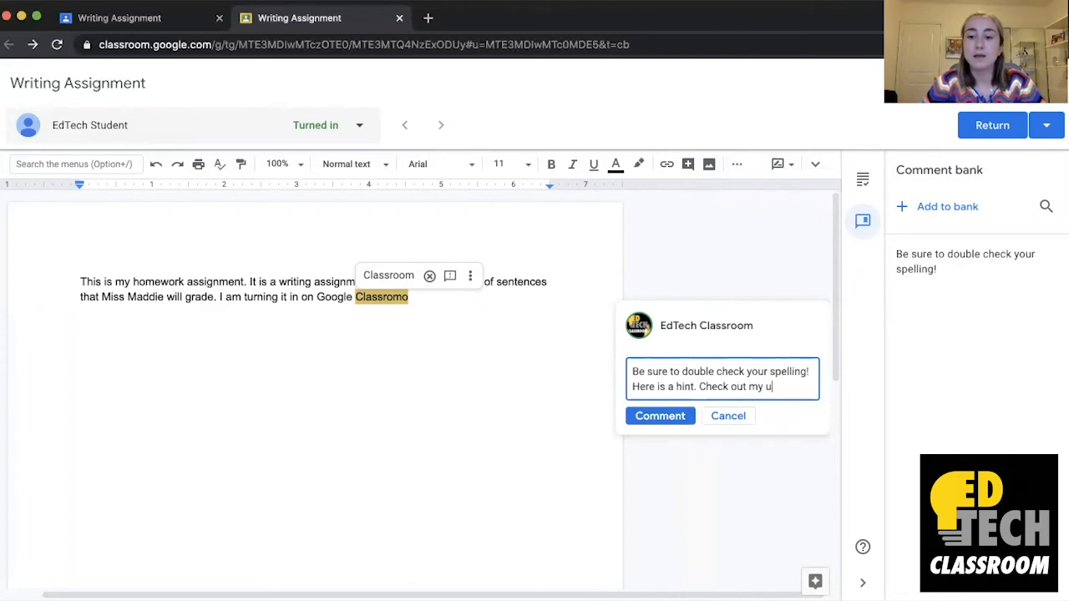
{"action": "type", "text": "sername to learn"}
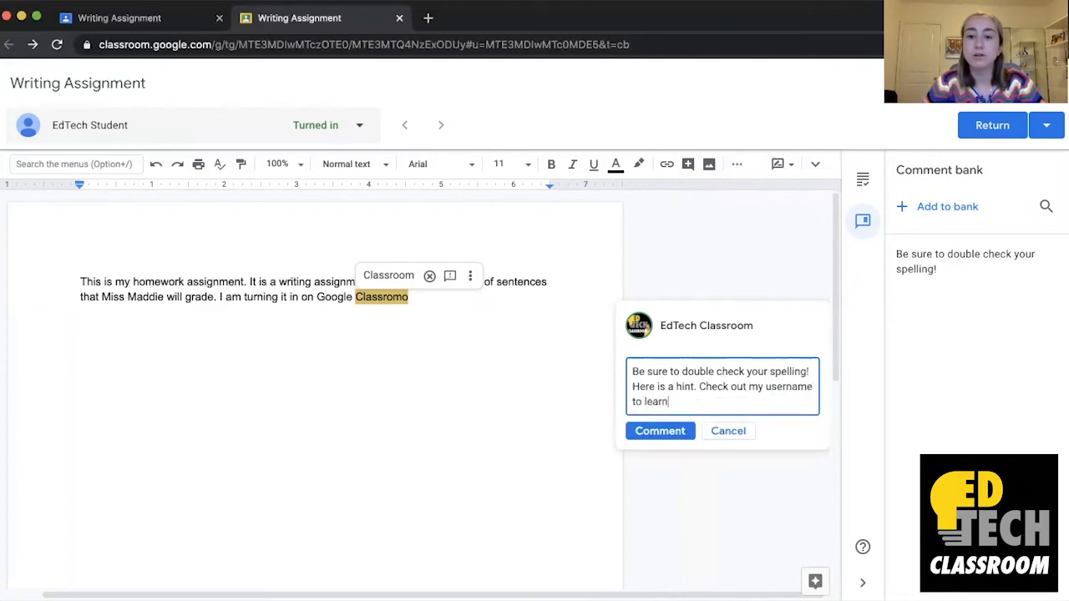
{"action": "type", "text": "how to spell th e"}
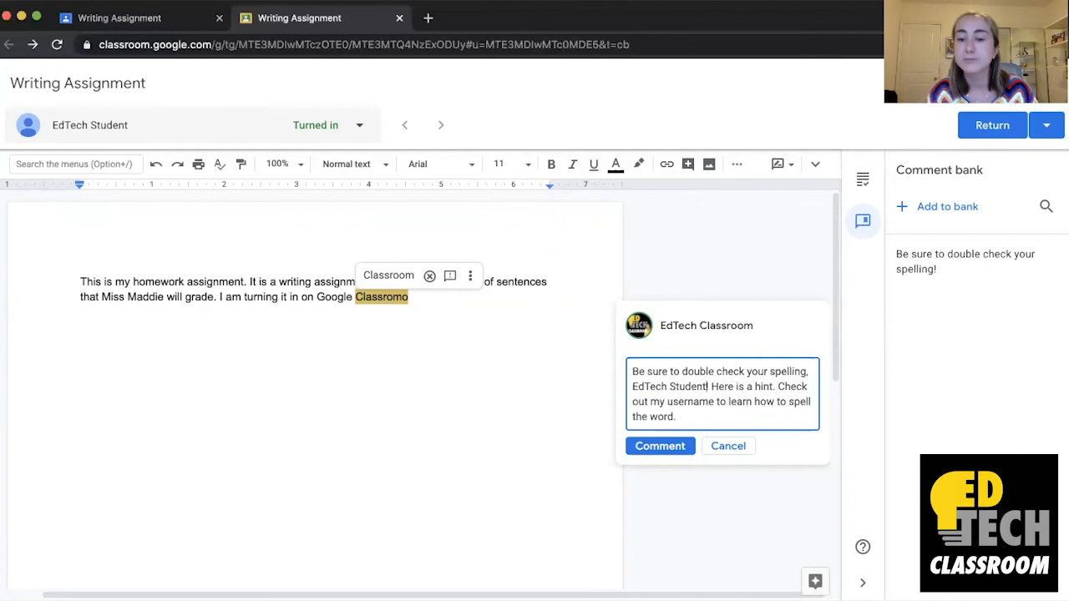
{"action": "left_click", "coordinate": [660, 445]}
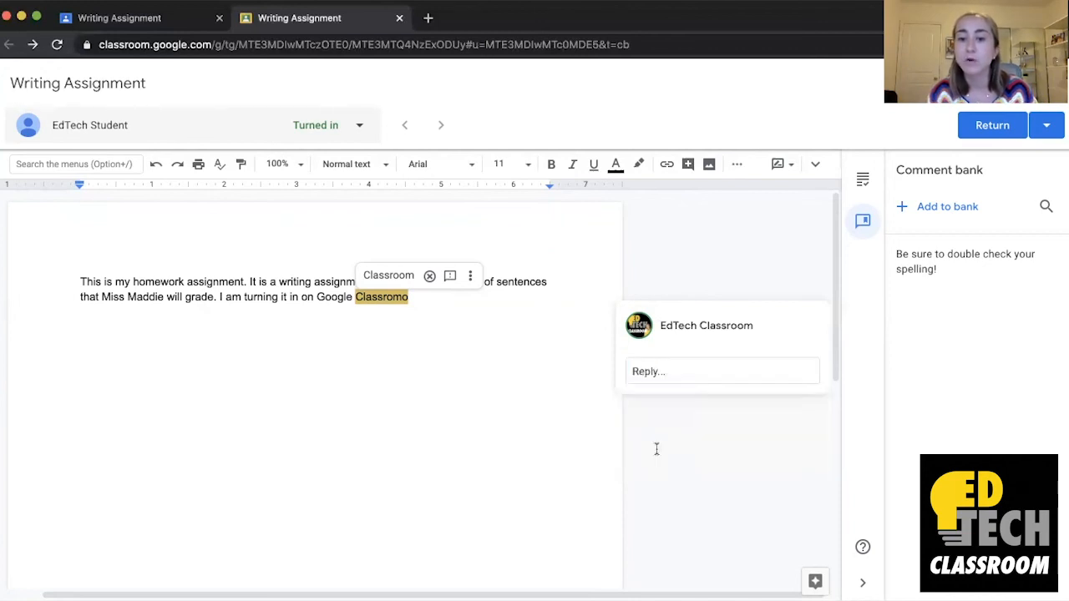